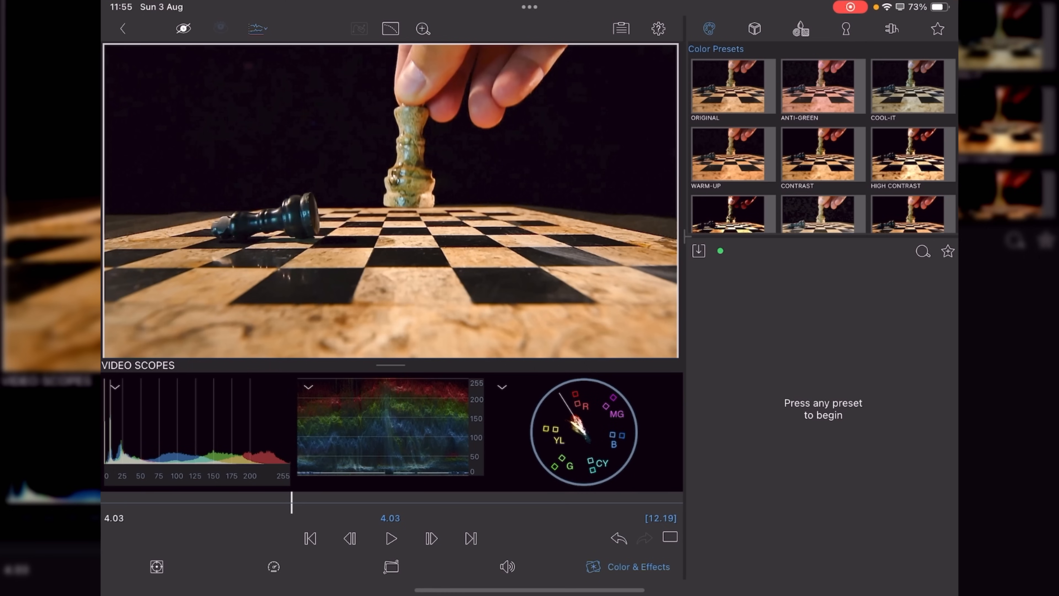
Browse the blur preset category, scrolling past Gaussian and Motion Blur.
click(801, 28)
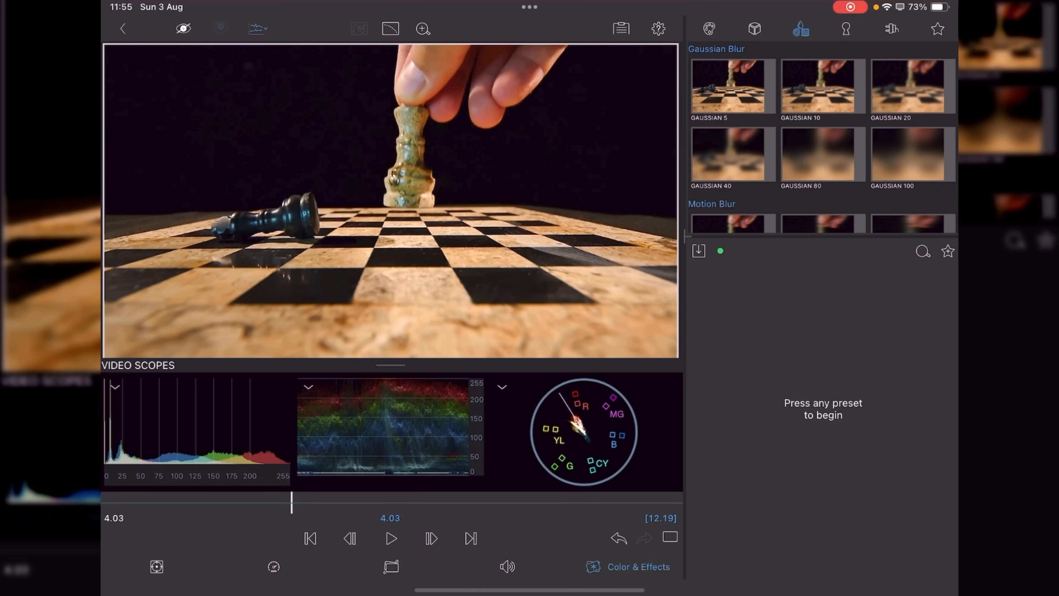
scroll(down, 3)
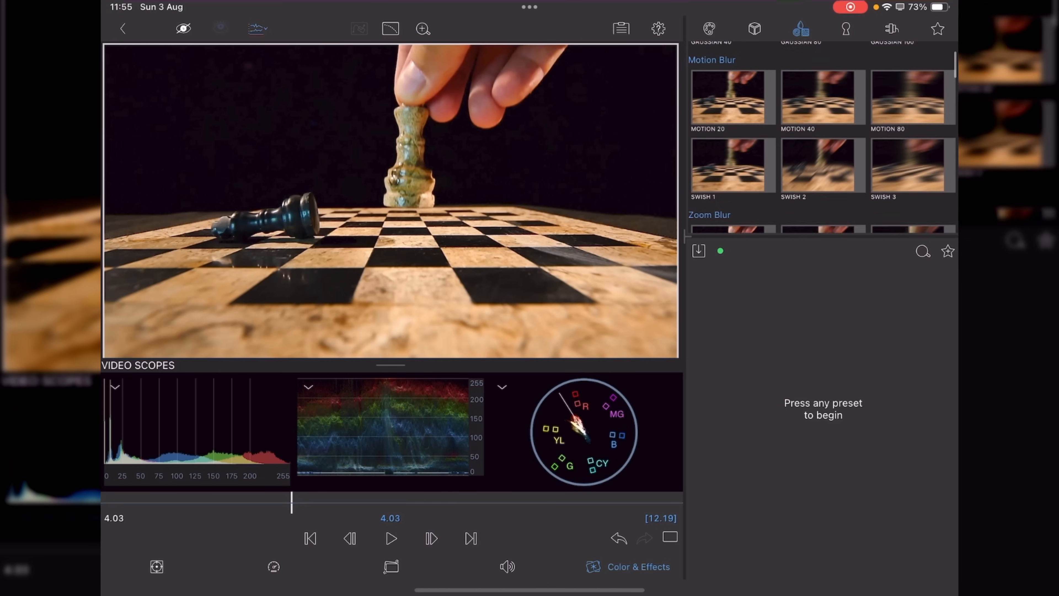
scroll(down, 3)
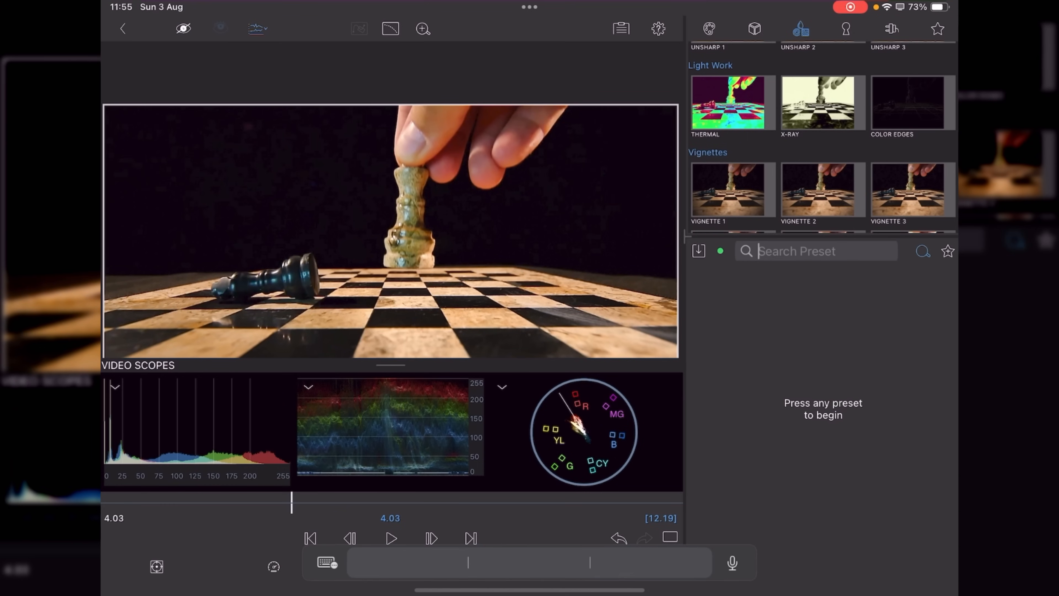
Search the presets for 'Swish', then clear the search and keep browsing.
text(Swish)
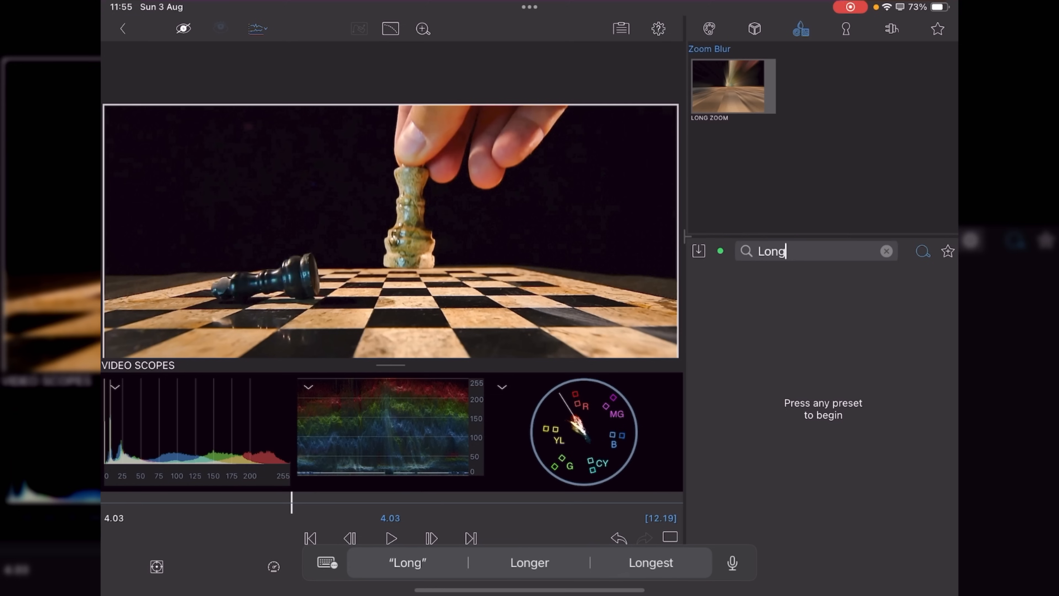
click(886, 251)
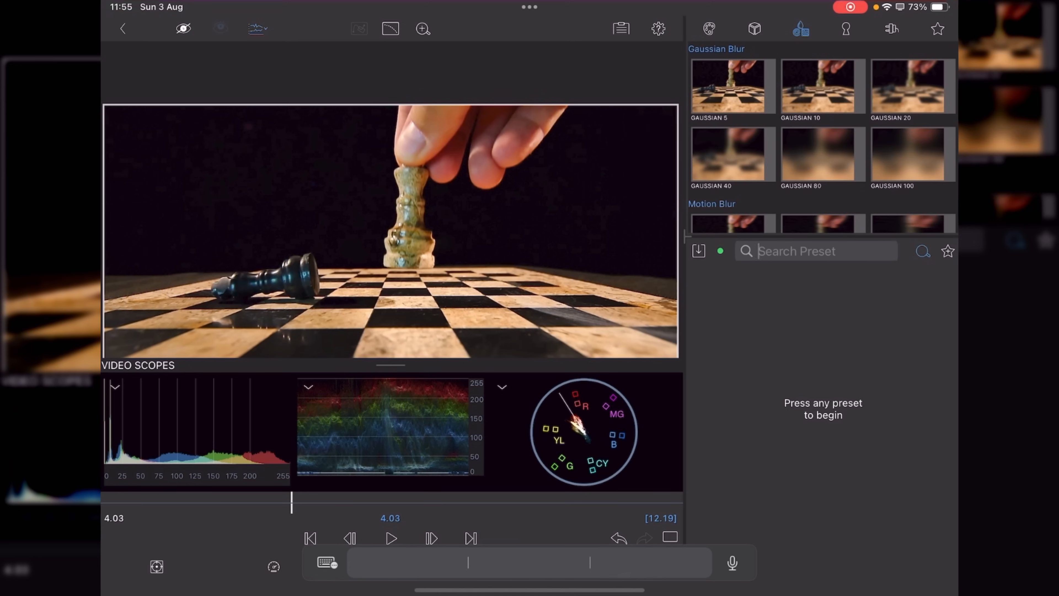
scroll(down, 3)
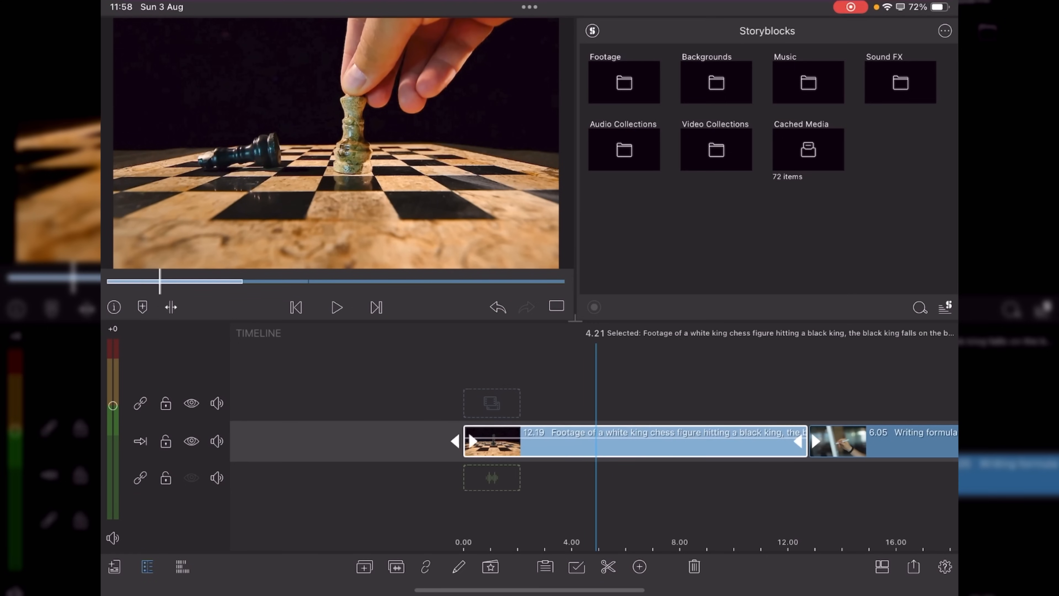
click(639, 567)
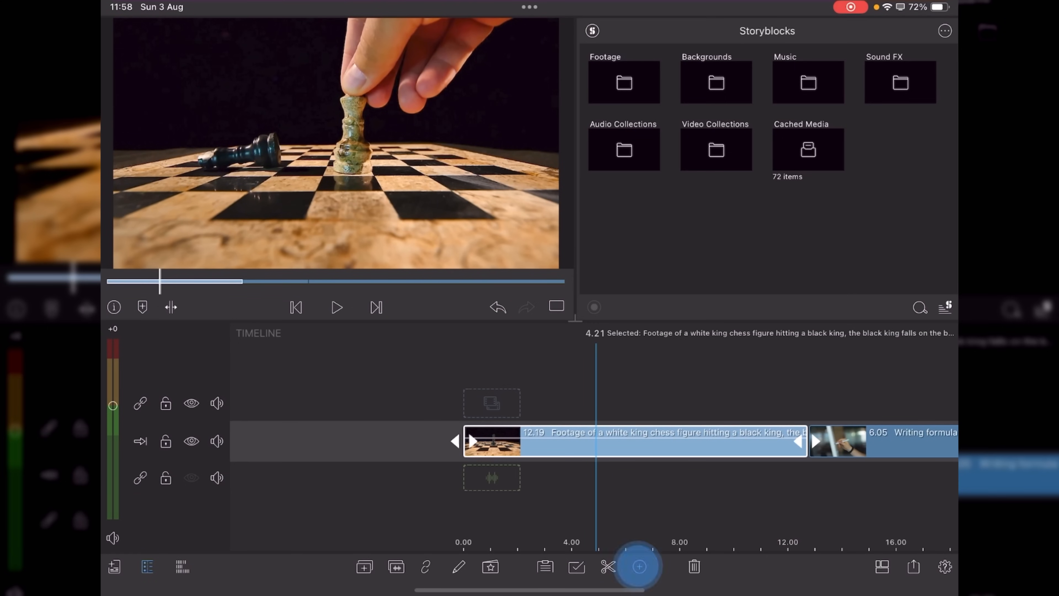
click(639, 566)
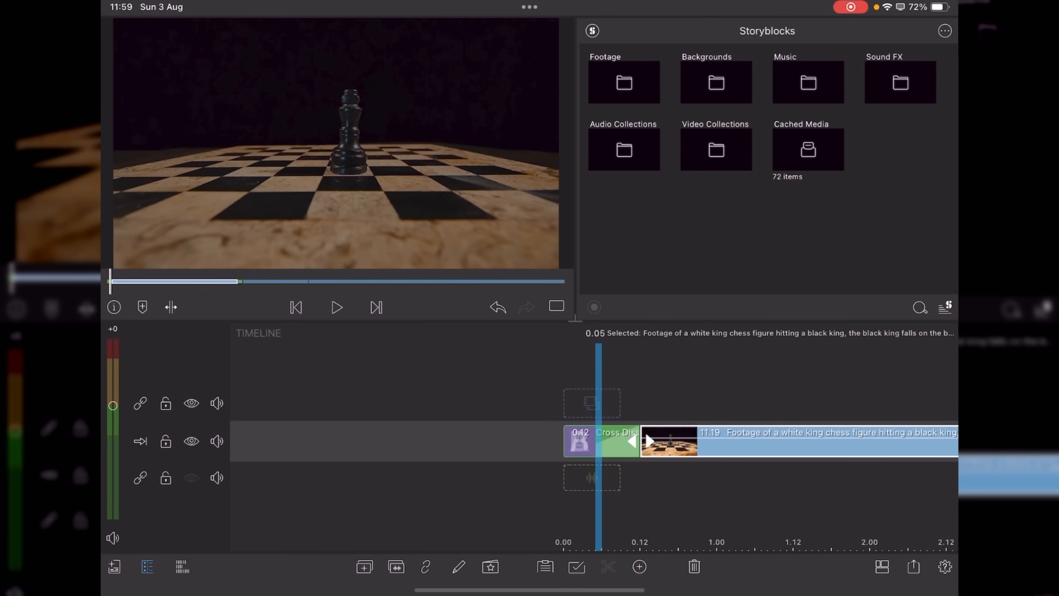
click(945, 567)
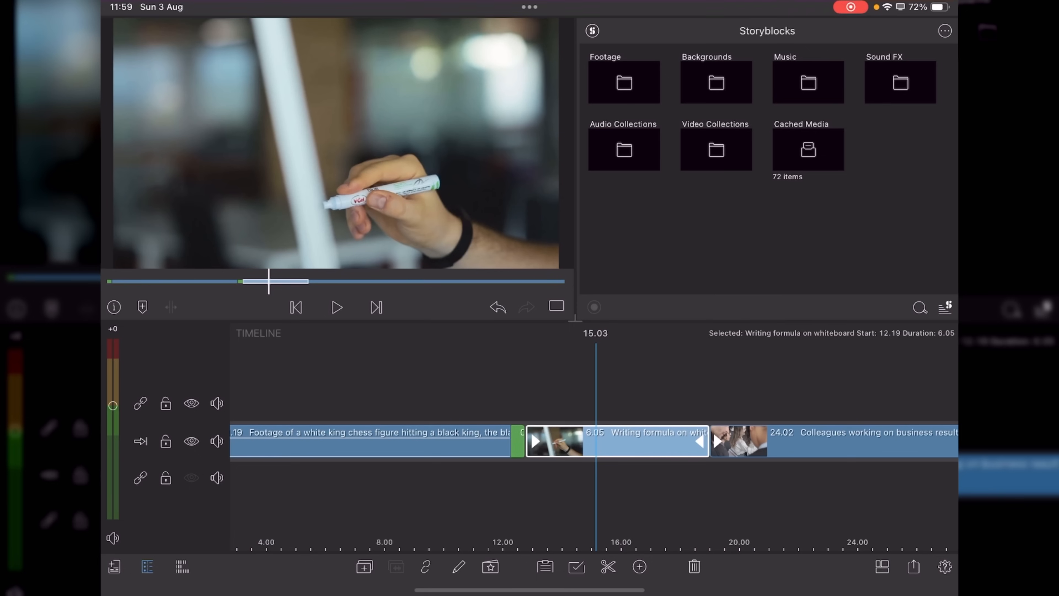
click(639, 566)
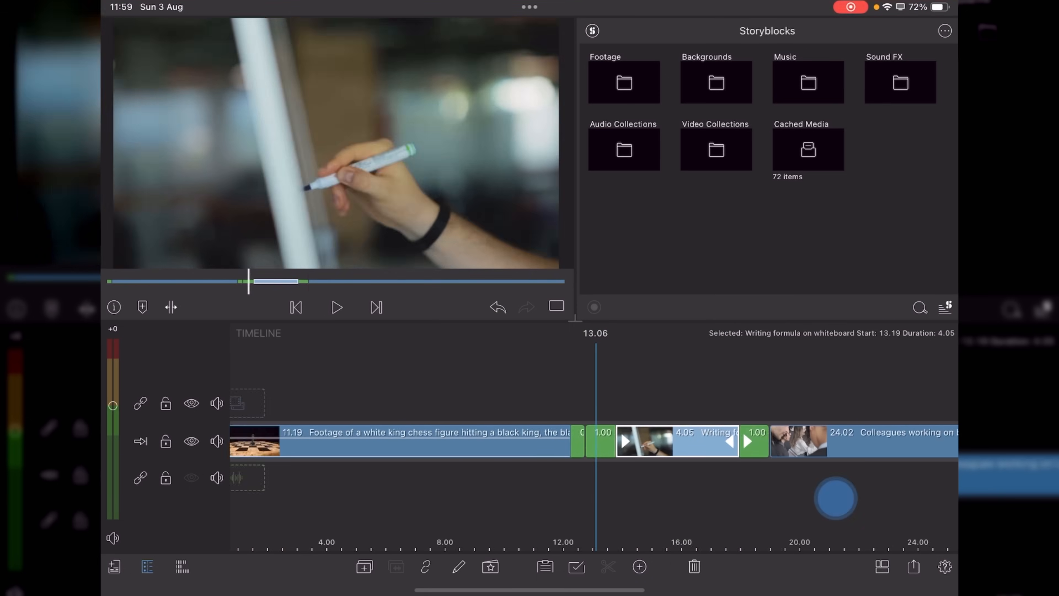
scroll(right, 3)
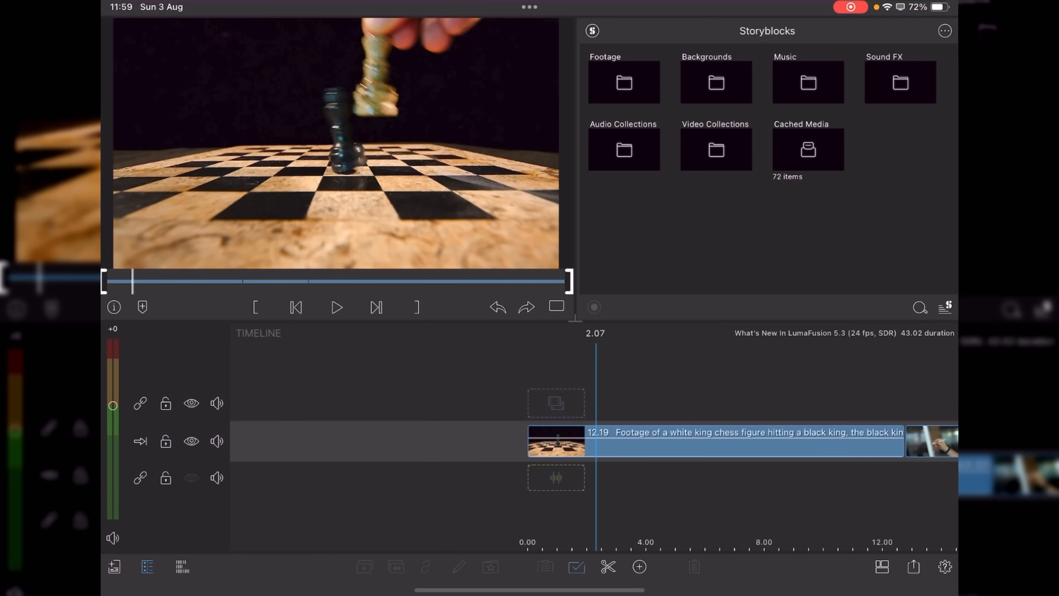
Add transitions to all timeline clips and play back the 43-second result.
click(710, 442)
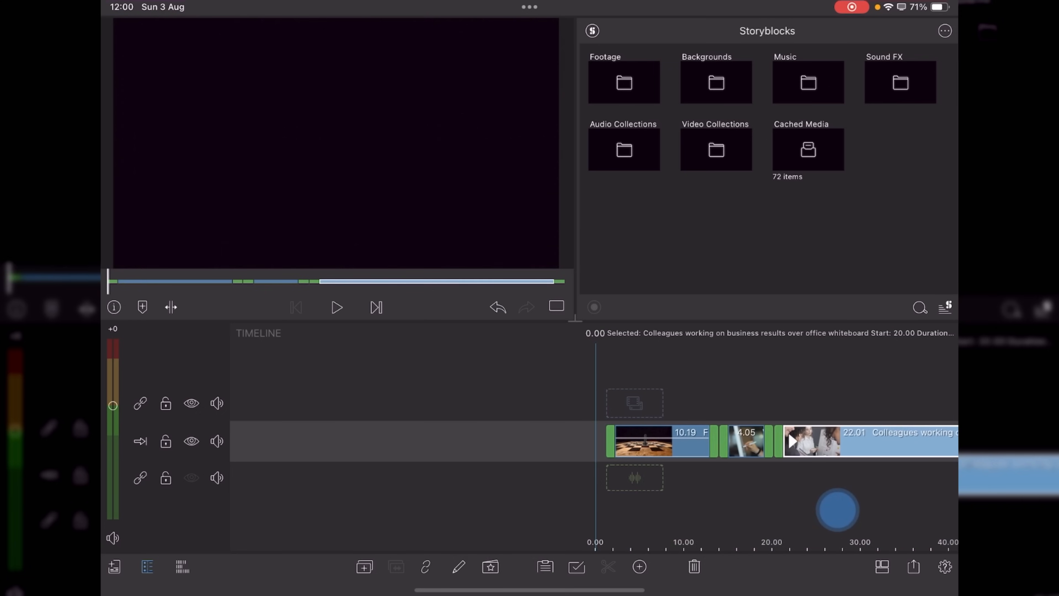
click(336, 308)
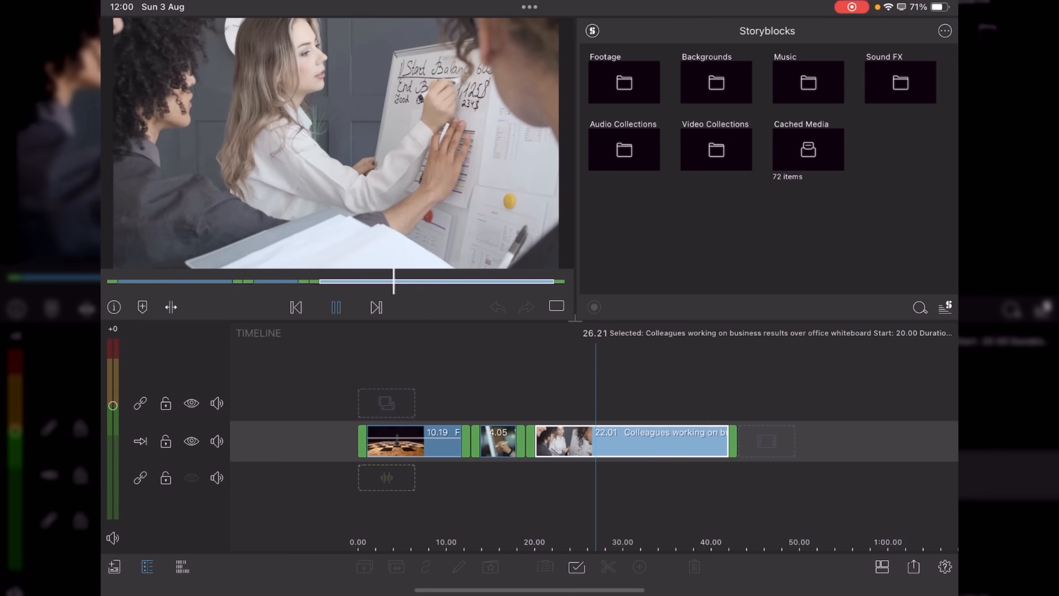
click(336, 307)
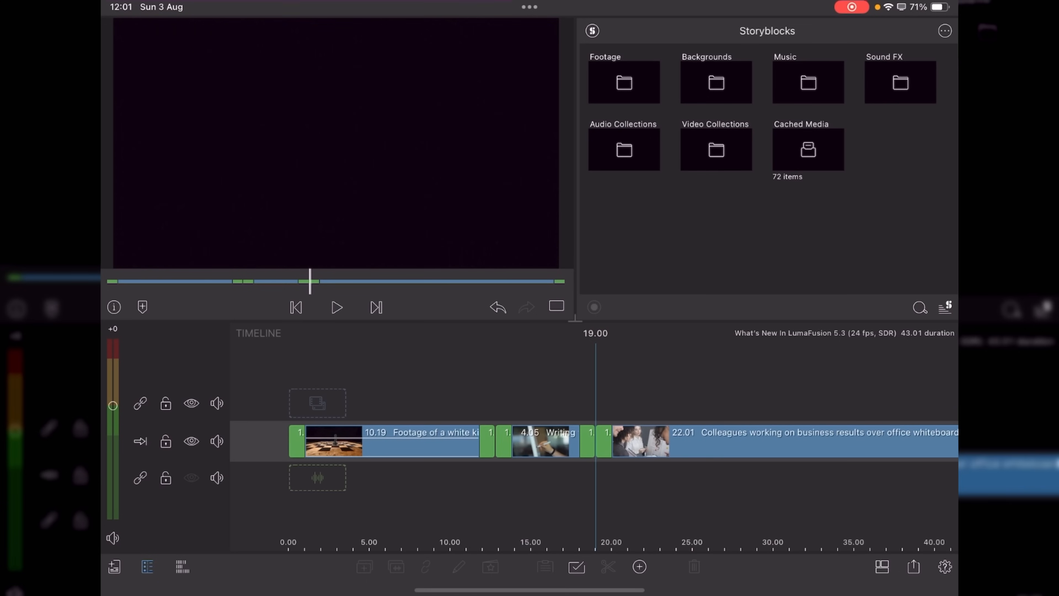
click(944, 566)
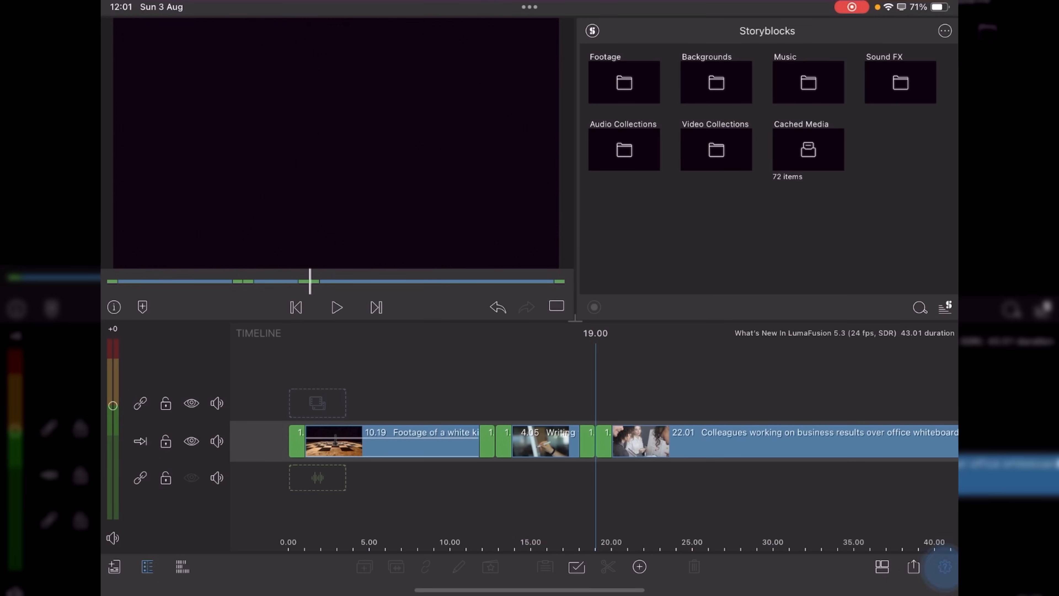
In Preferences, set the timeline Track Height to Extra Large.
click(944, 566)
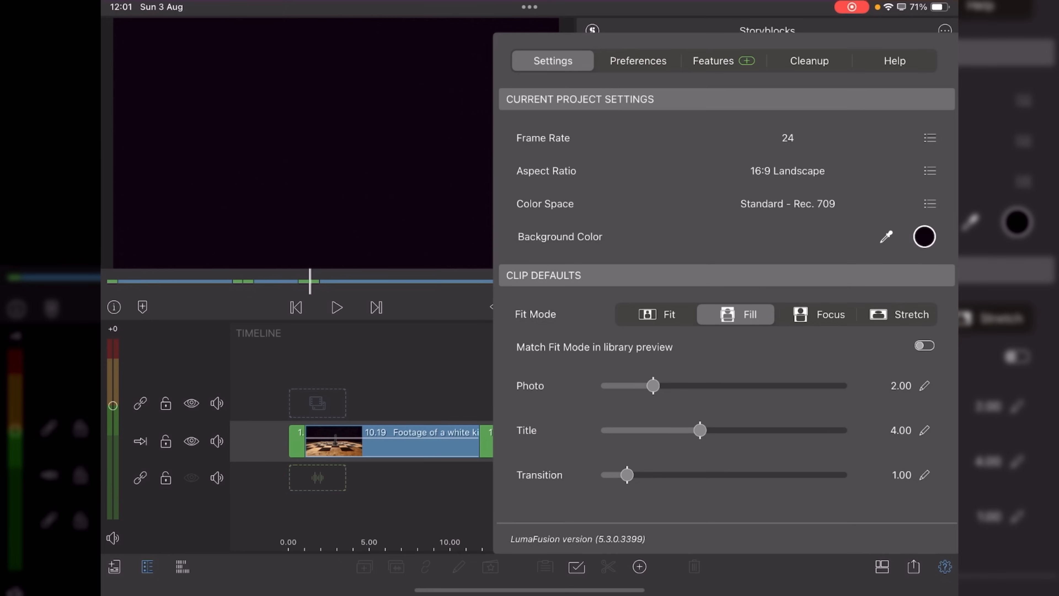
click(637, 61)
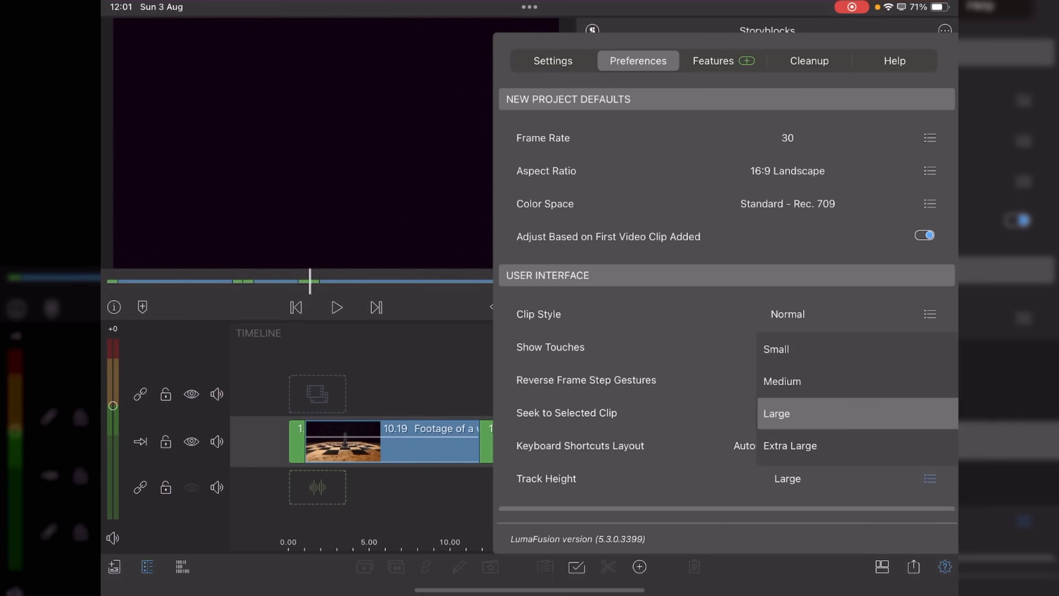
click(789, 445)
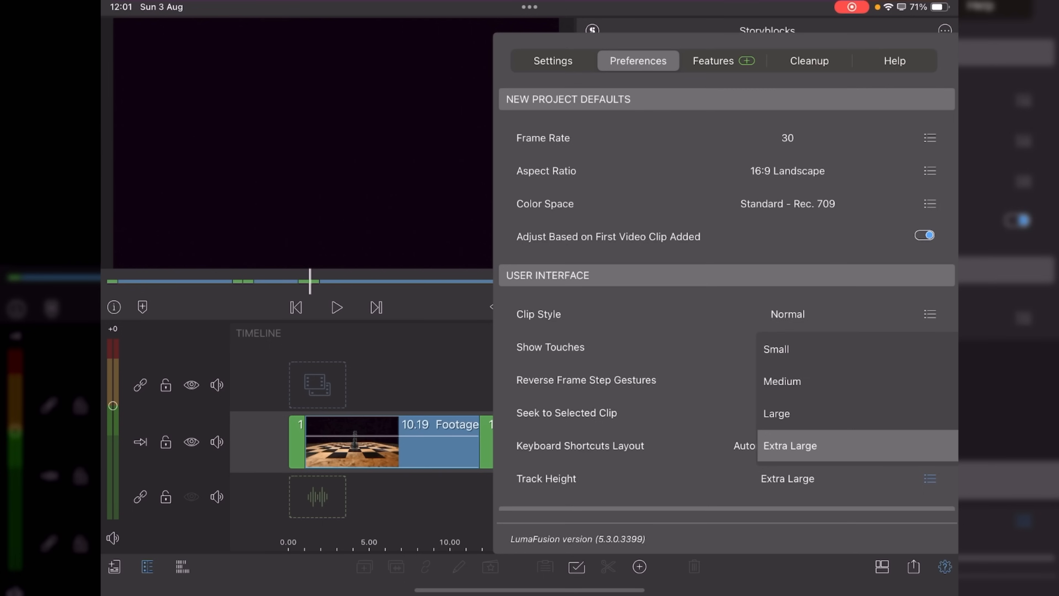
Try Small track height, then return it to Large.
click(776, 349)
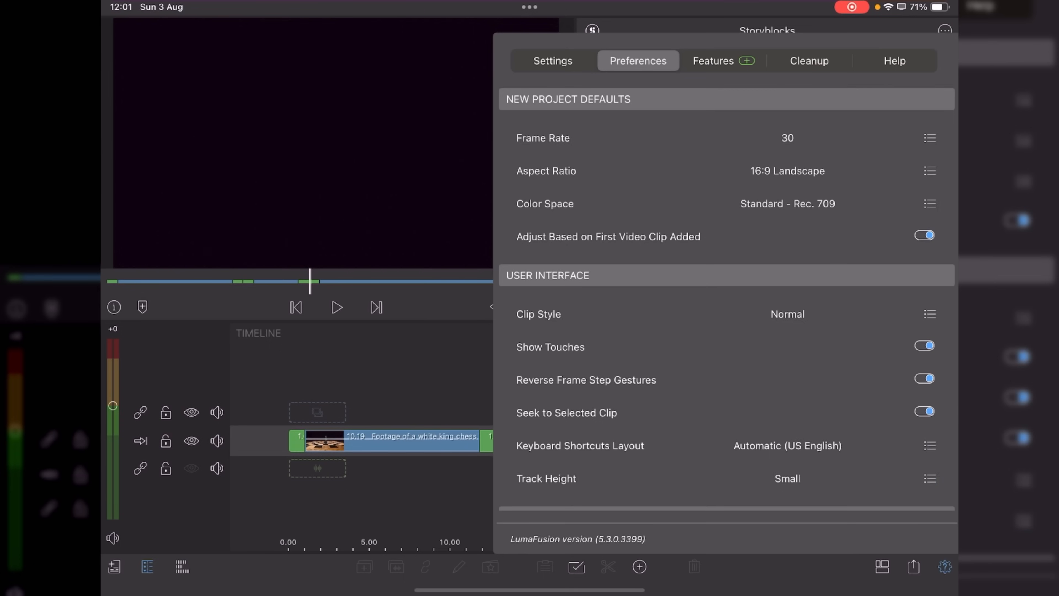
click(929, 478)
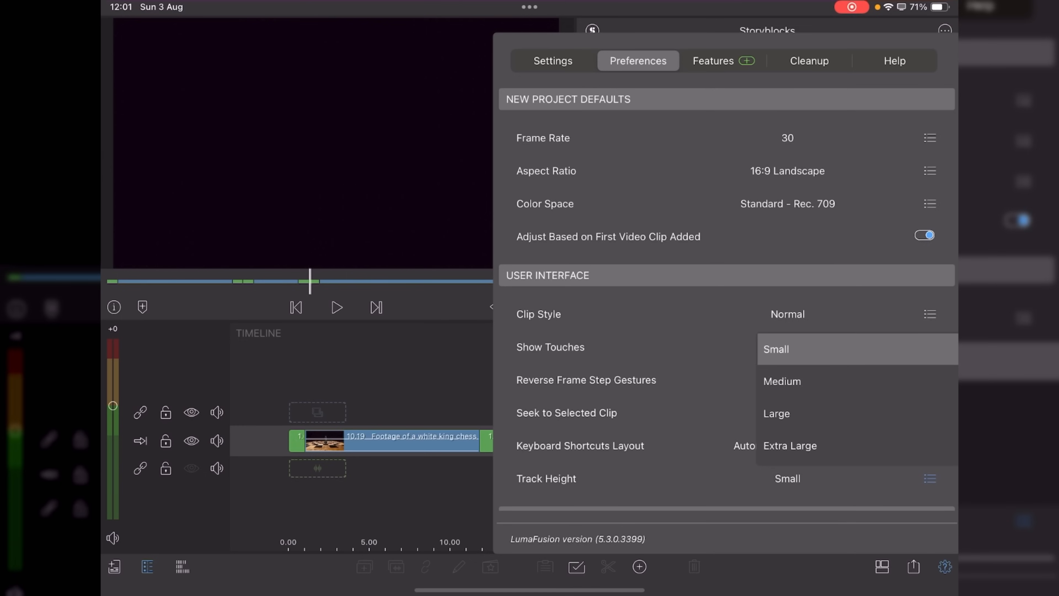
click(789, 446)
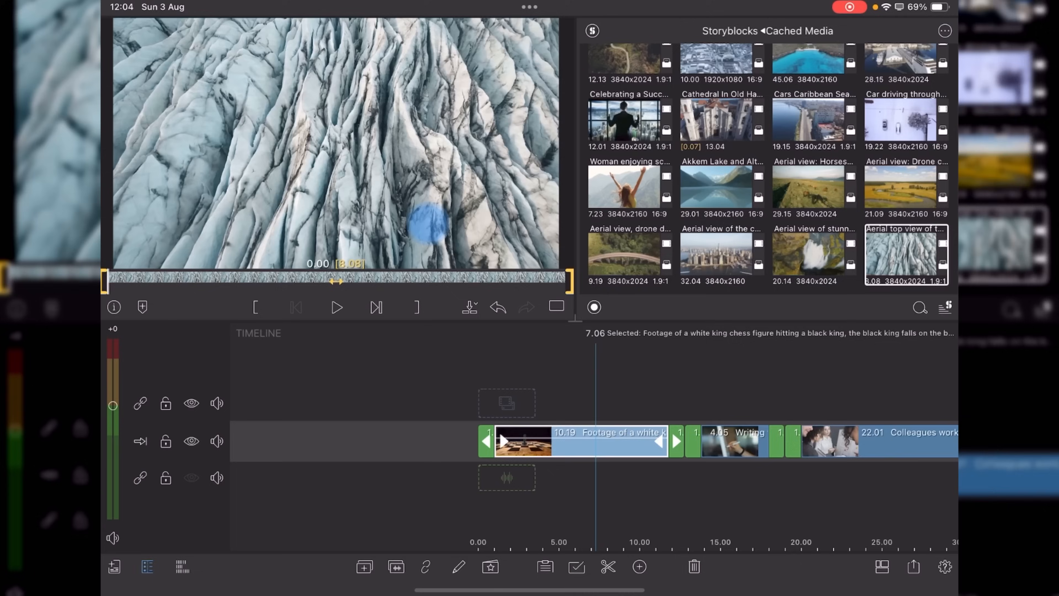
Set the project's default clip fit mode to Stretch and close settings.
click(945, 567)
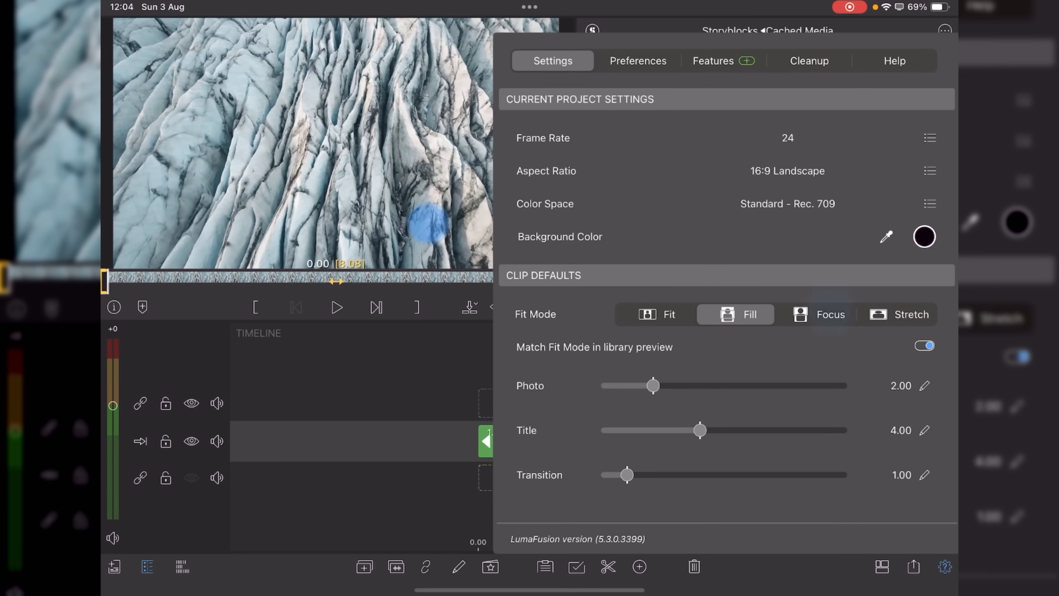
click(911, 314)
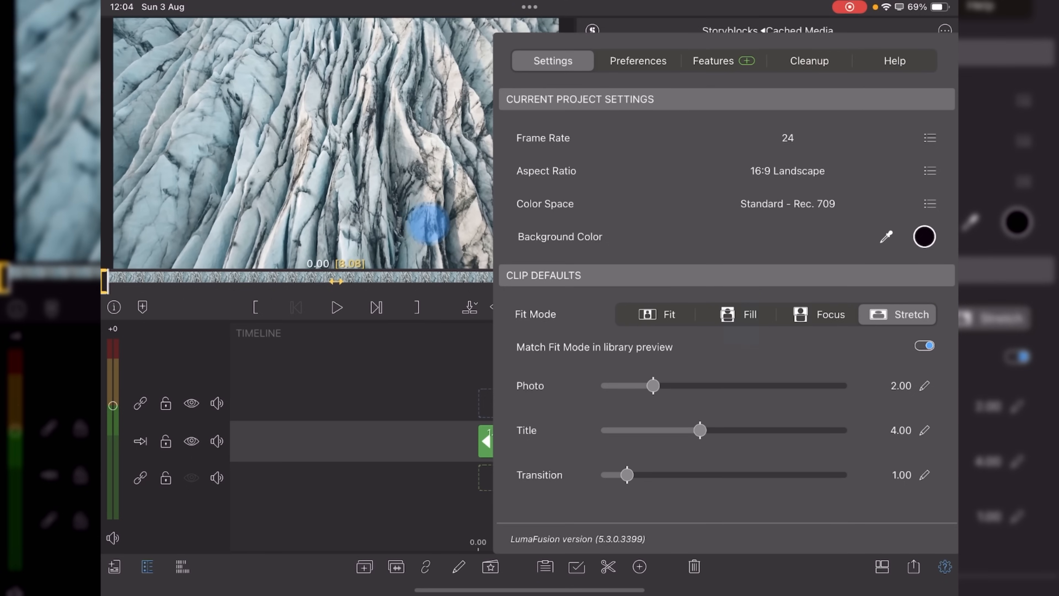
click(735, 314)
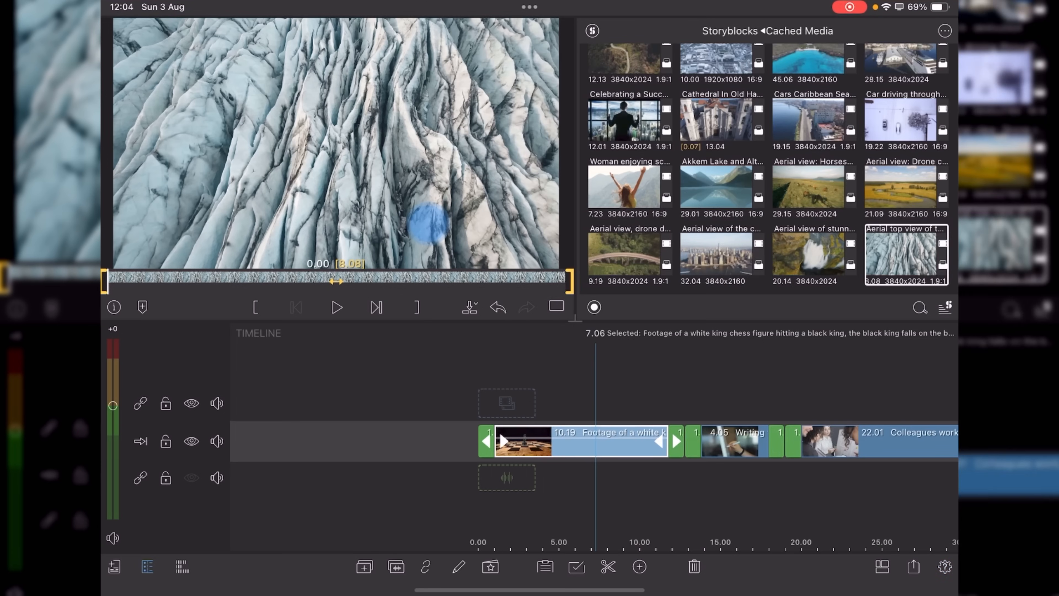
Preview the cached aerial Caribbean city and drone meadow river clips.
click(814, 121)
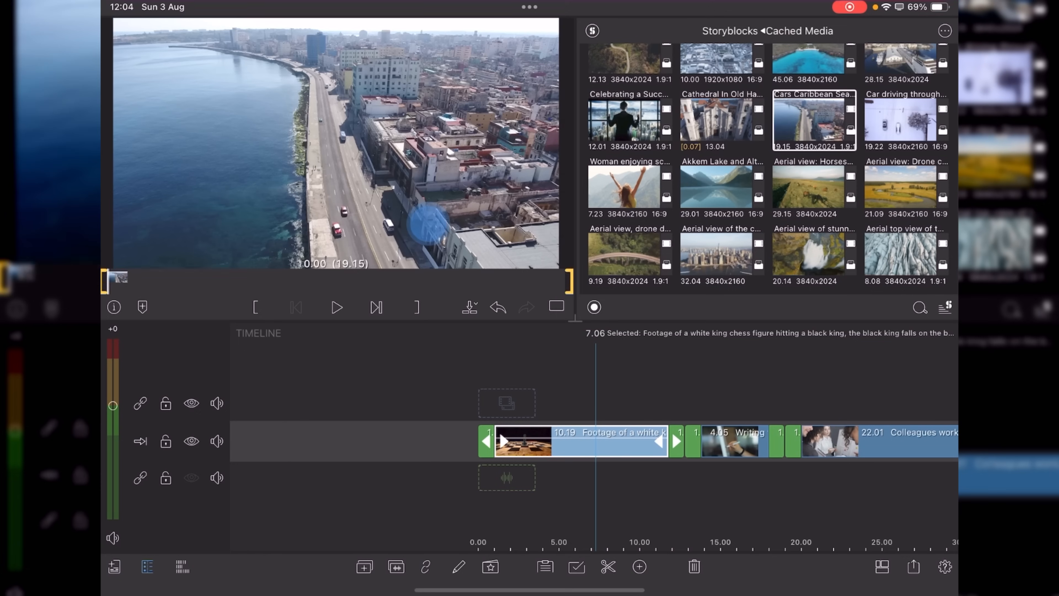
click(905, 187)
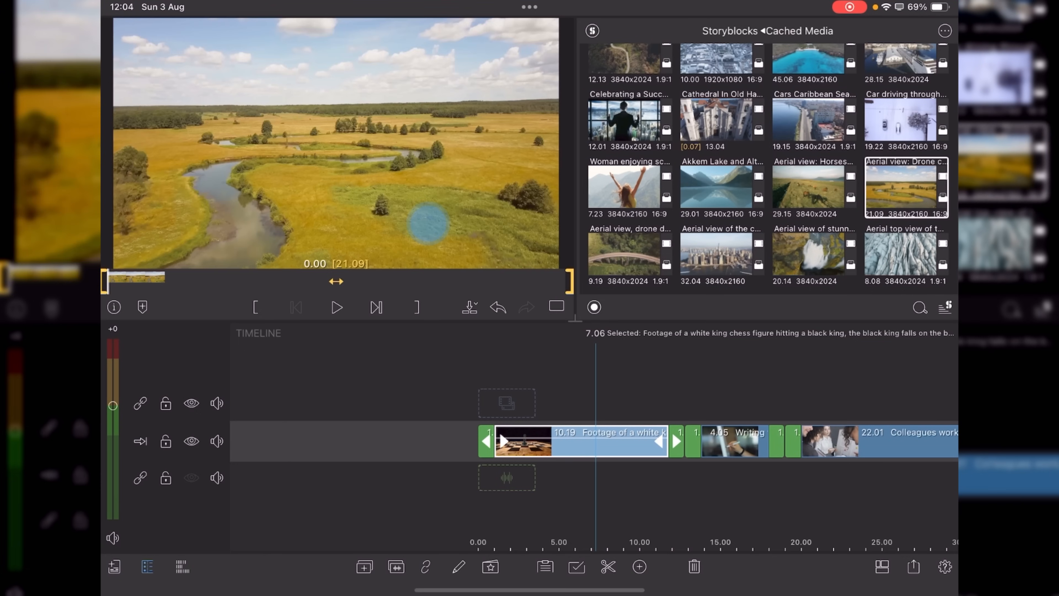
click(814, 187)
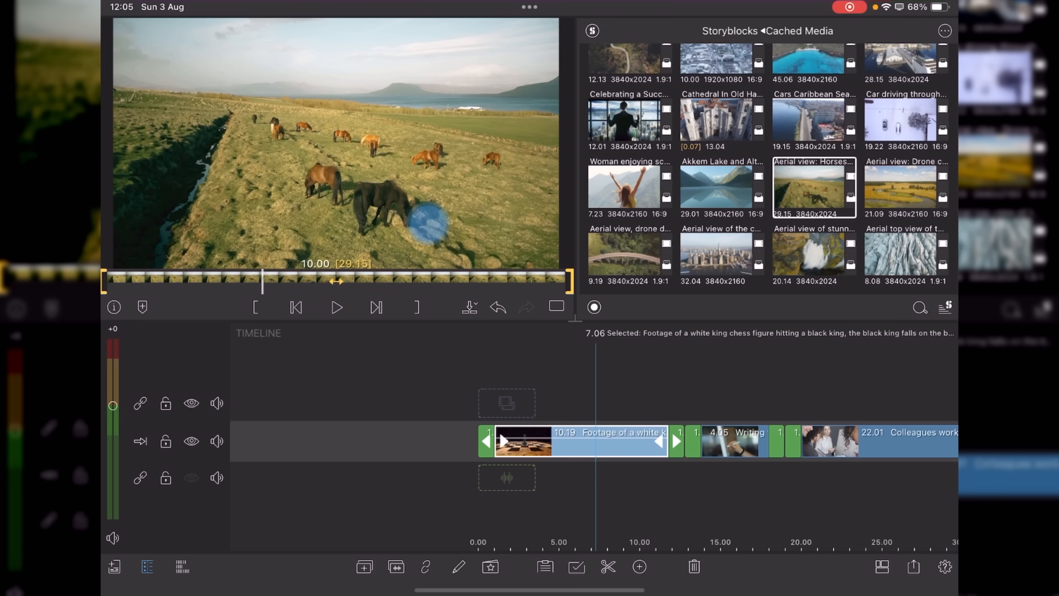
click(945, 566)
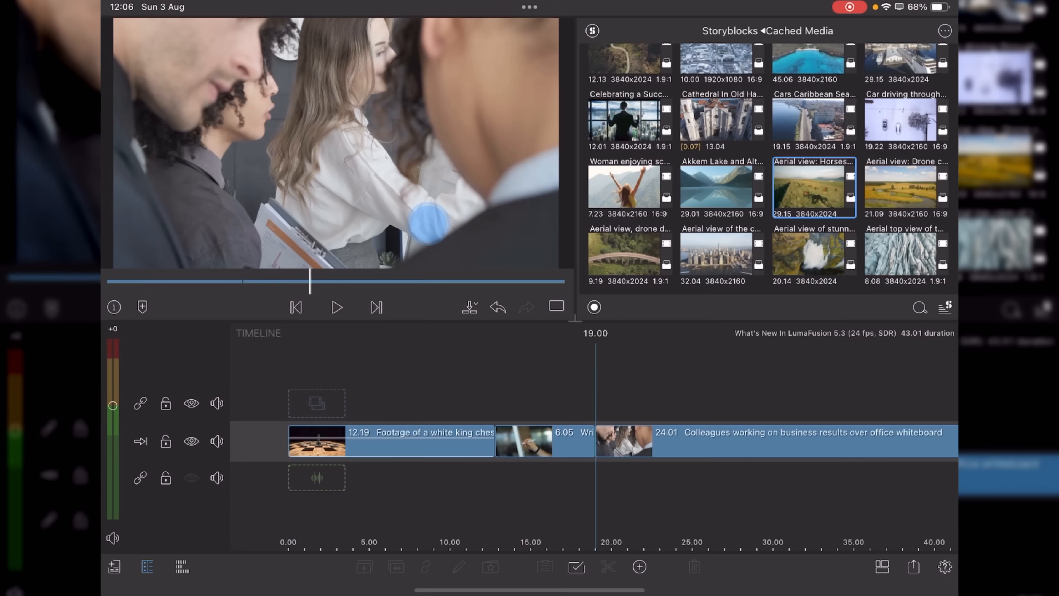
Leave Storyblocks and browse the Transitions library to Circular Wipes.
click(592, 30)
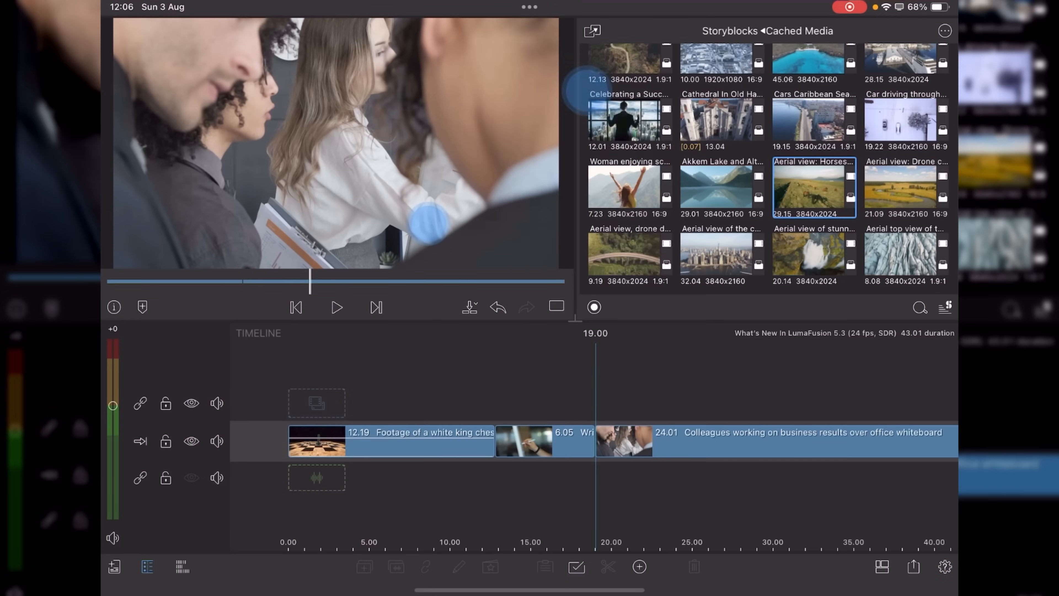
click(945, 308)
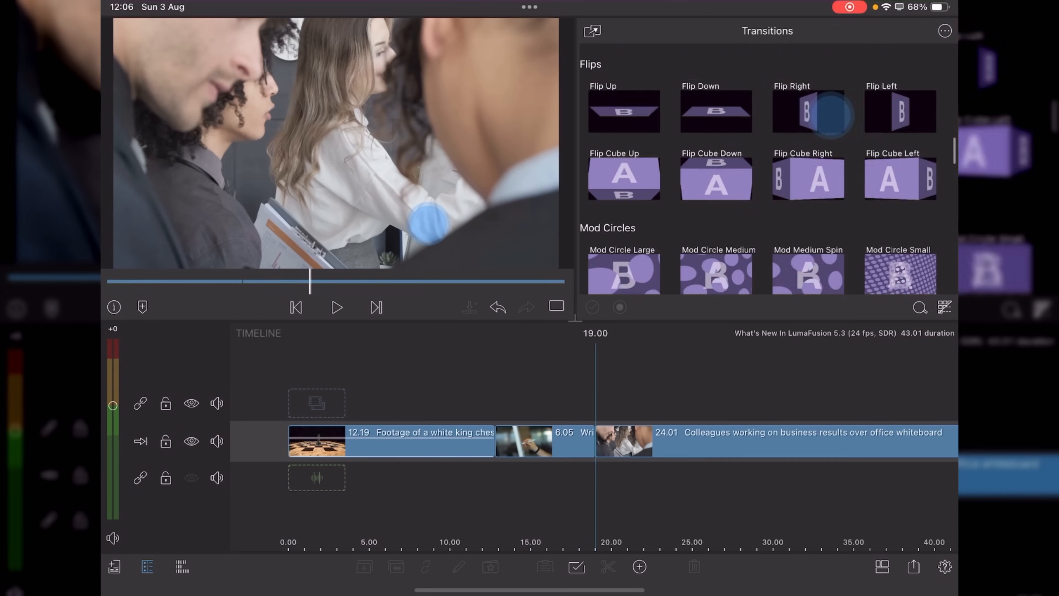
scroll(down, 3)
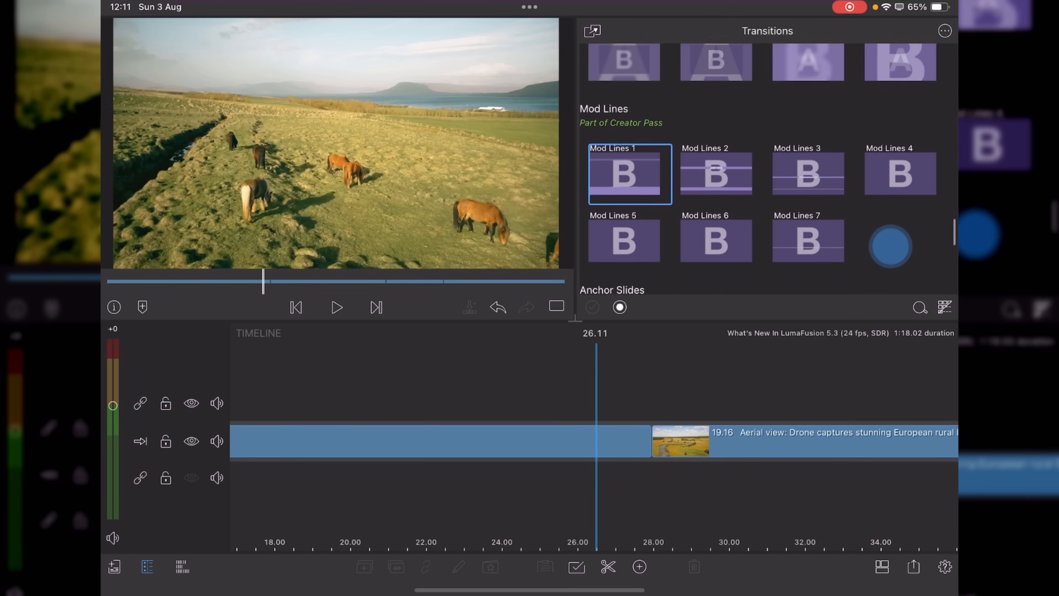
scroll(up, 3)
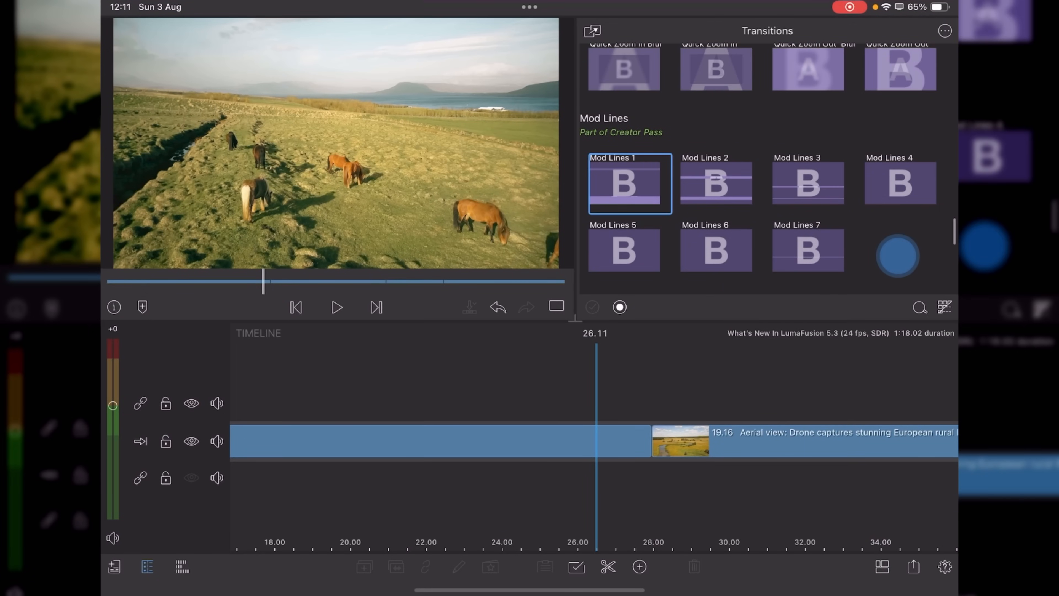
scroll(down, 3)
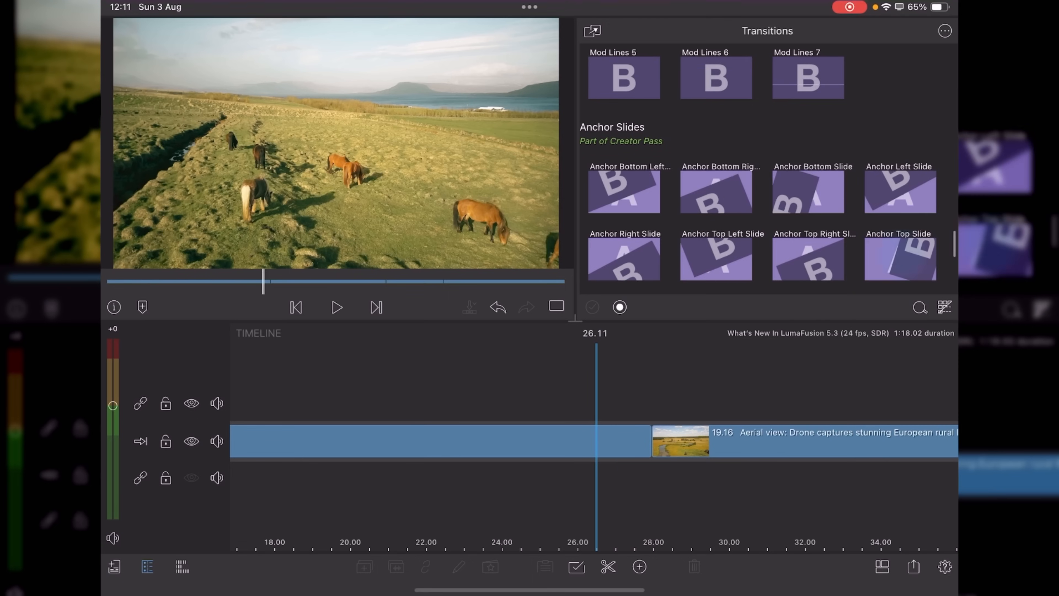
scroll(up, 3)
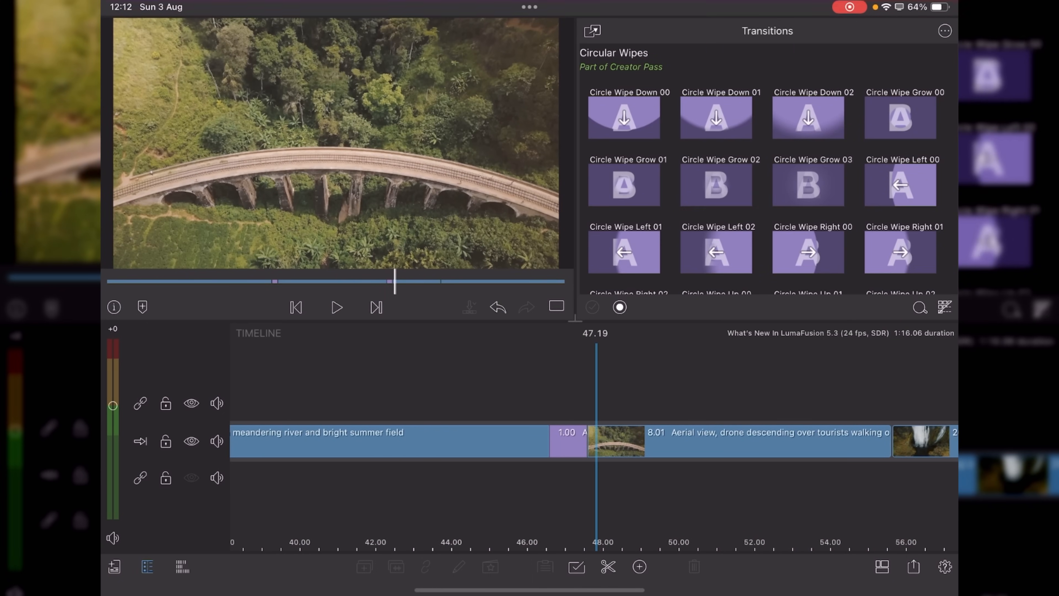
Apply Circle Wipe Down 02 between the field and bridge clips and preview it.
click(812, 118)
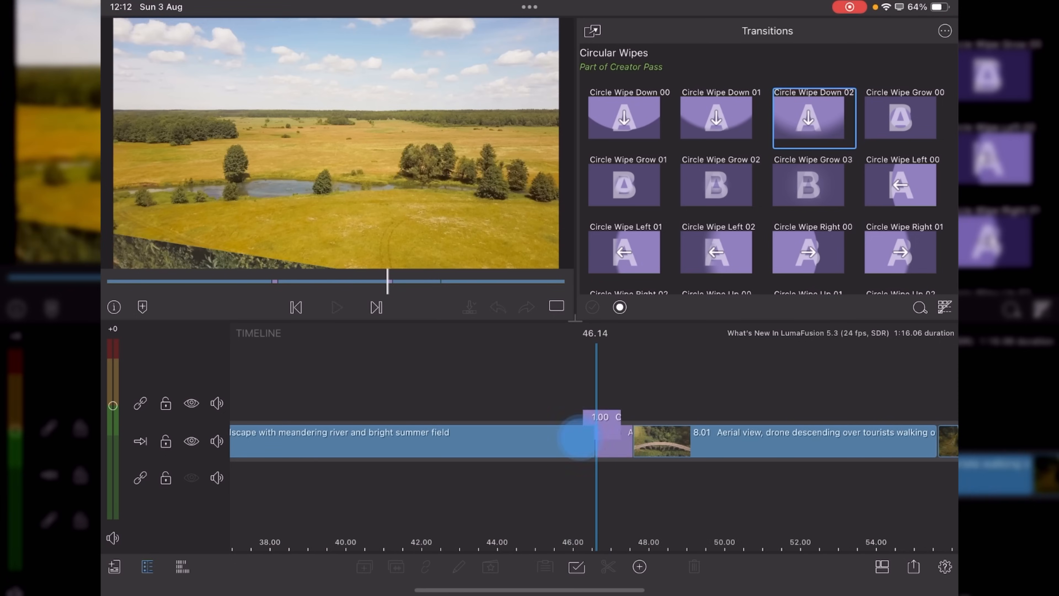
click(336, 308)
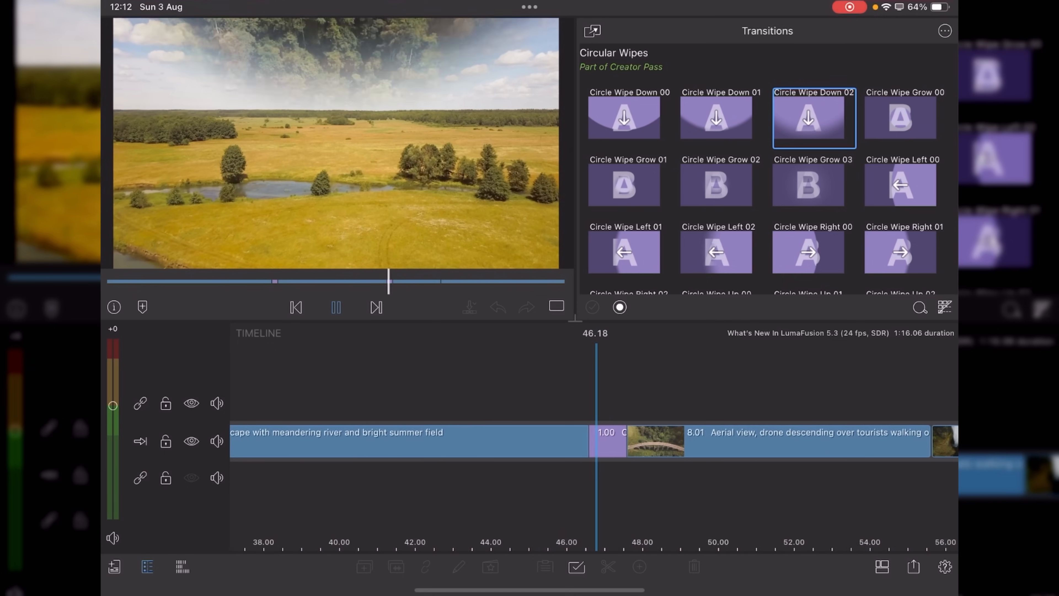
click(336, 307)
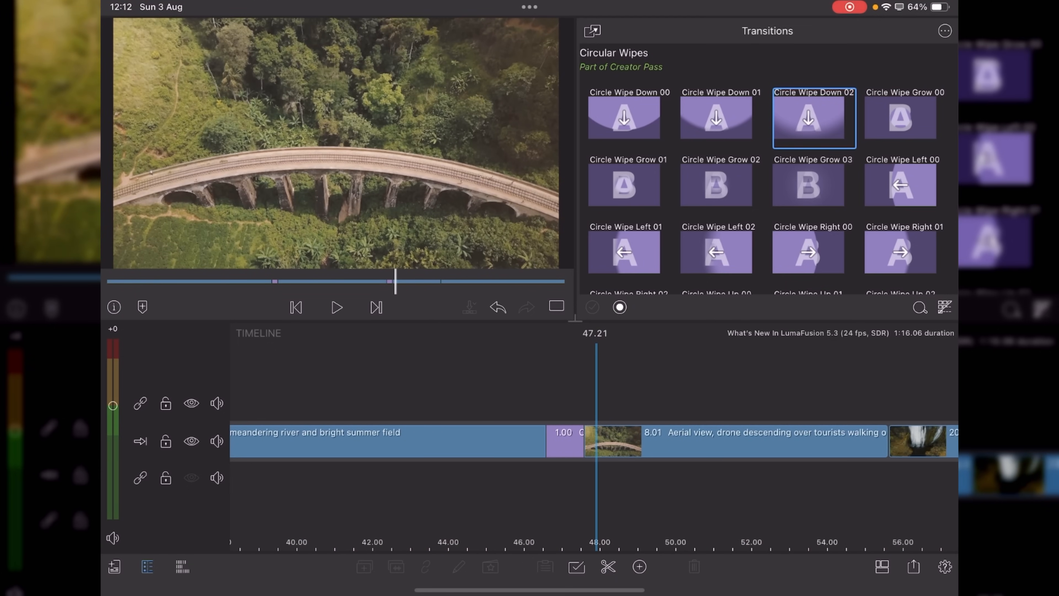
scroll(down, 3)
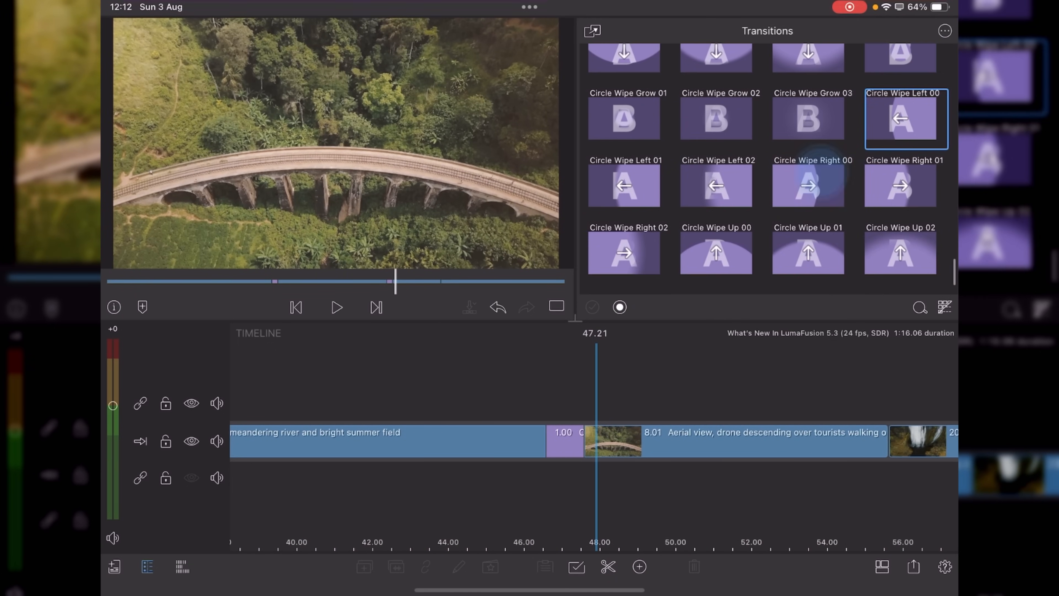
click(336, 308)
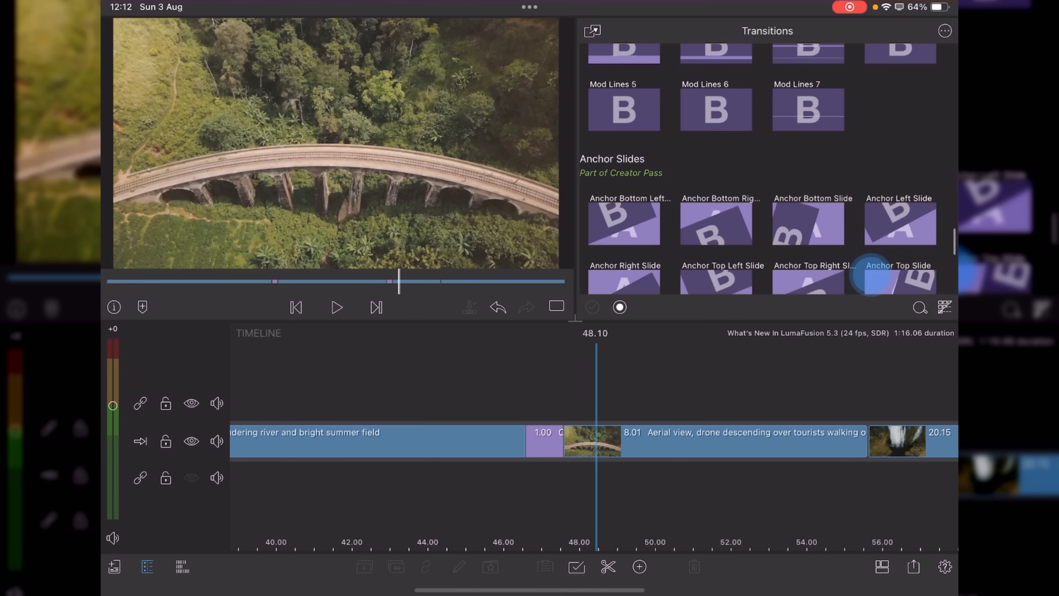
scroll(down, 3)
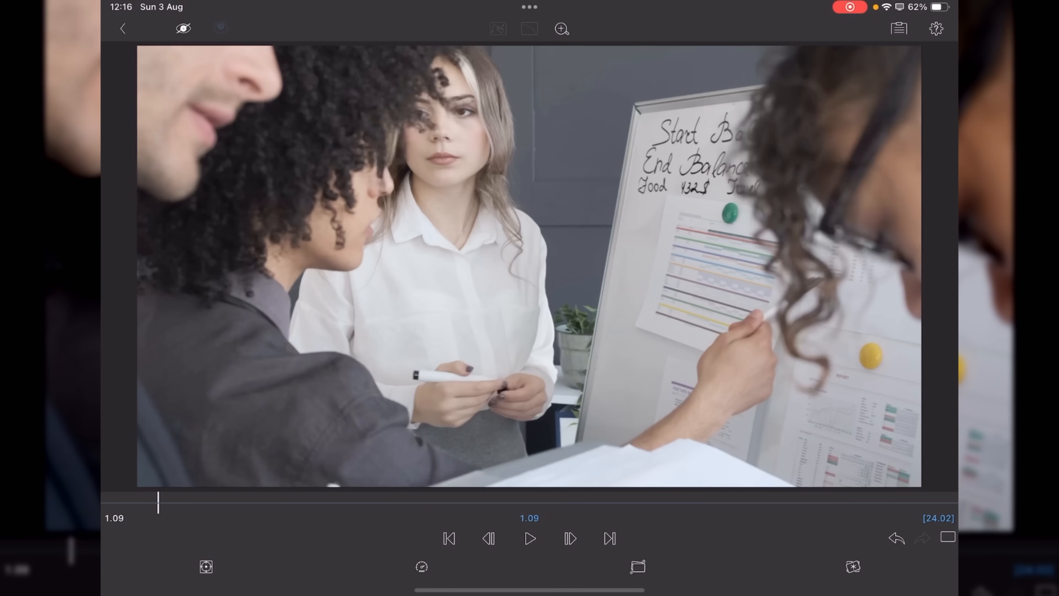
Add the CoreMelt PaintX effect to the whiteboard clip with a starting preset.
click(632, 567)
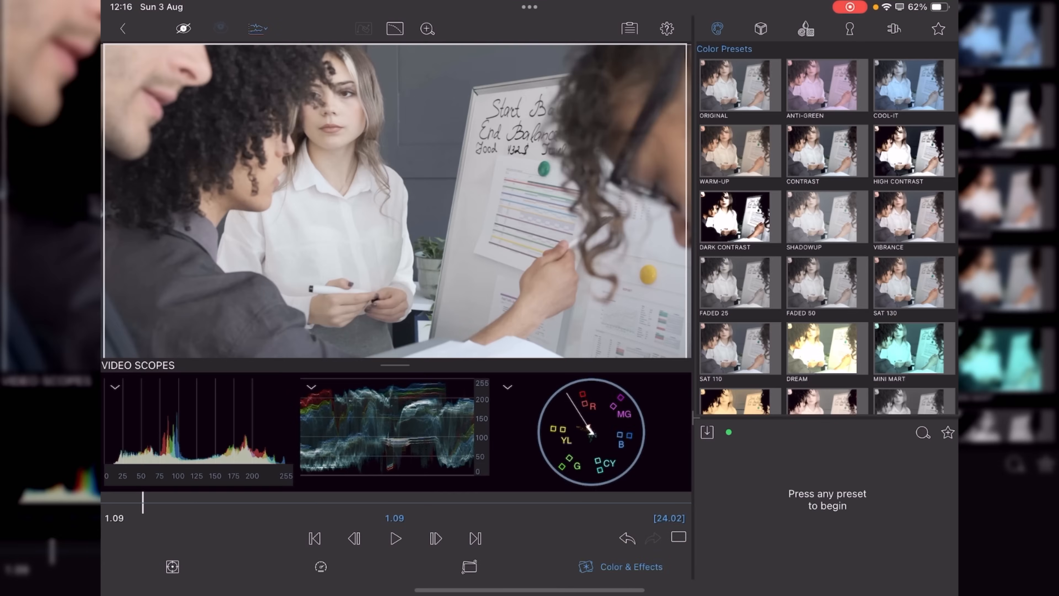
click(893, 29)
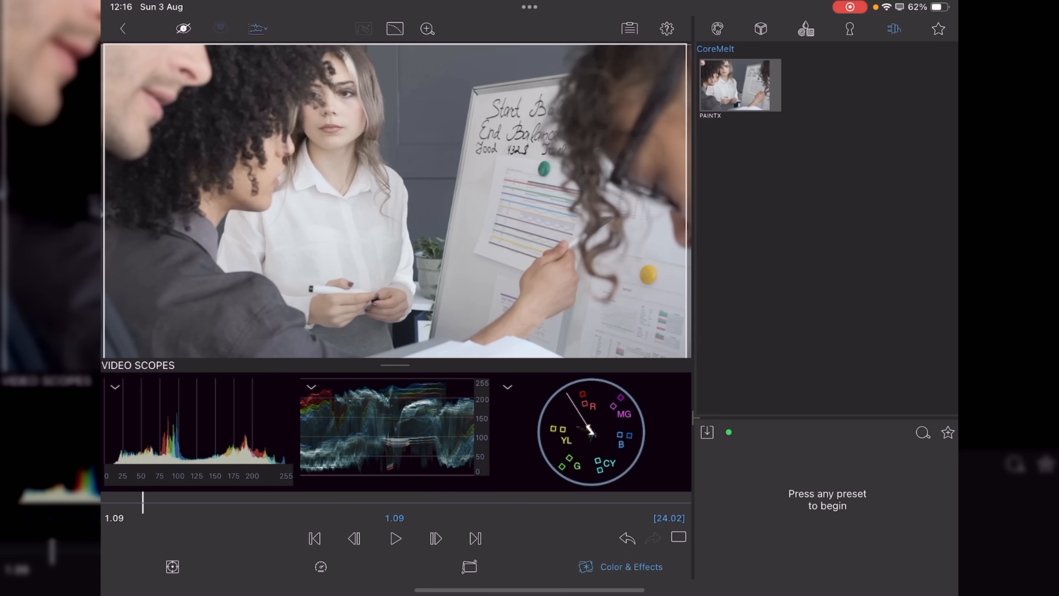
click(739, 84)
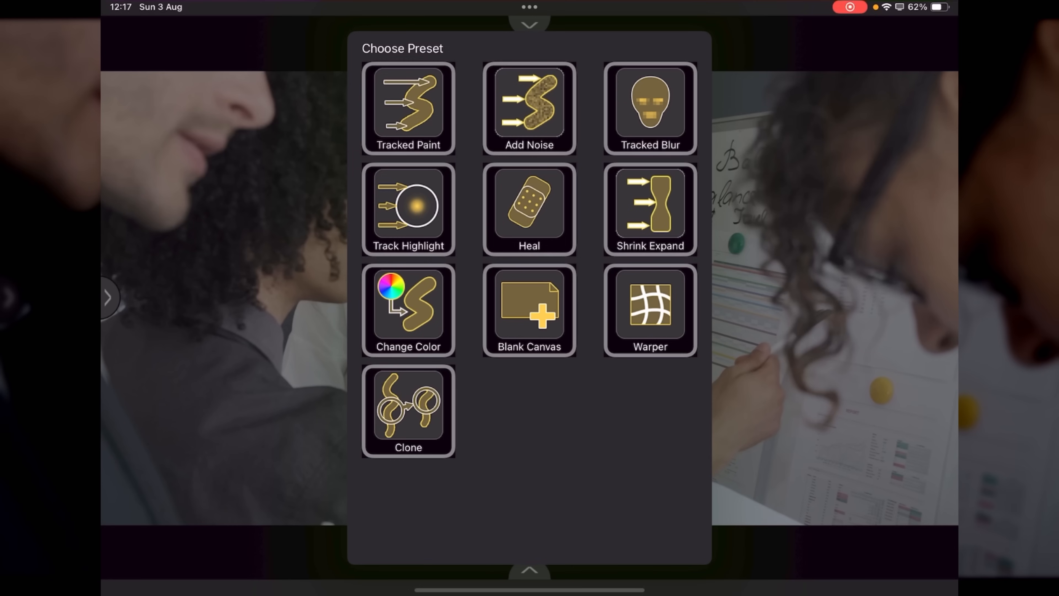
click(649, 108)
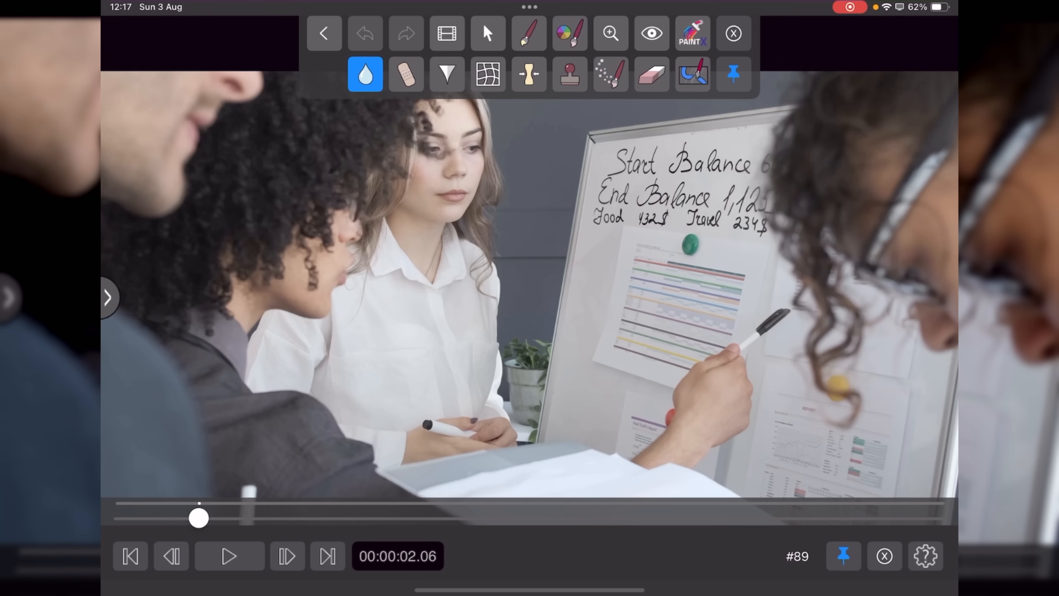
Set the blur brush to size 47.1 and 31.3% softness, paint over the whiteboard figures.
click(365, 74)
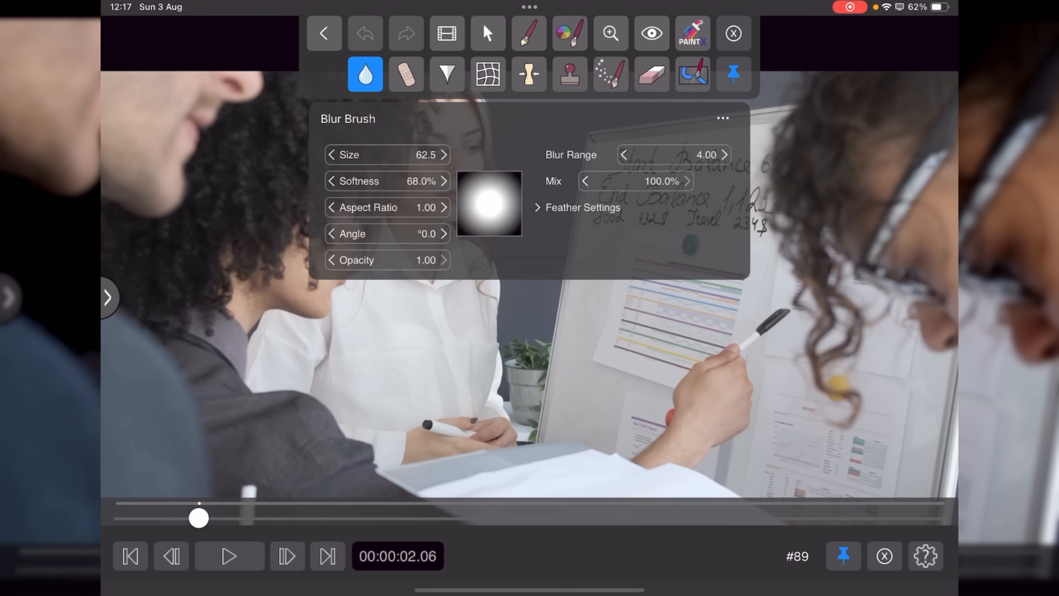
drag(399, 154, 379, 154)
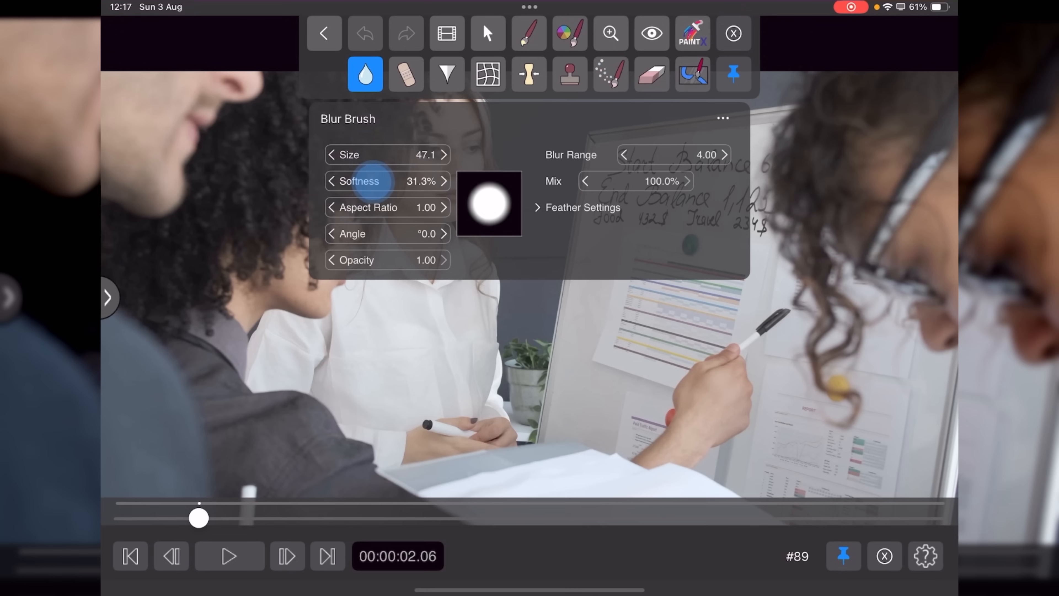
click(444, 181)
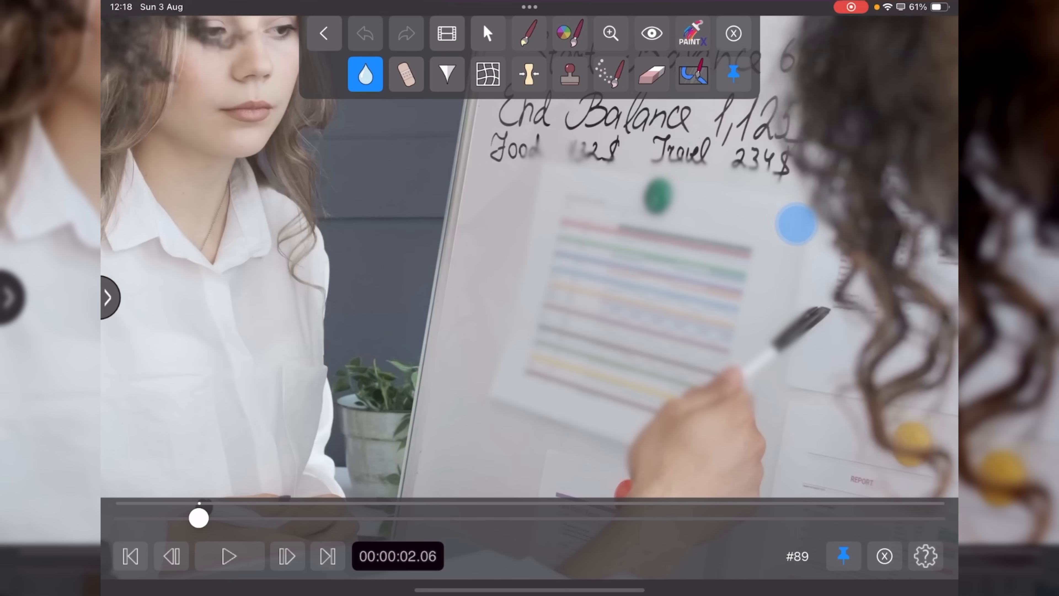
click(488, 33)
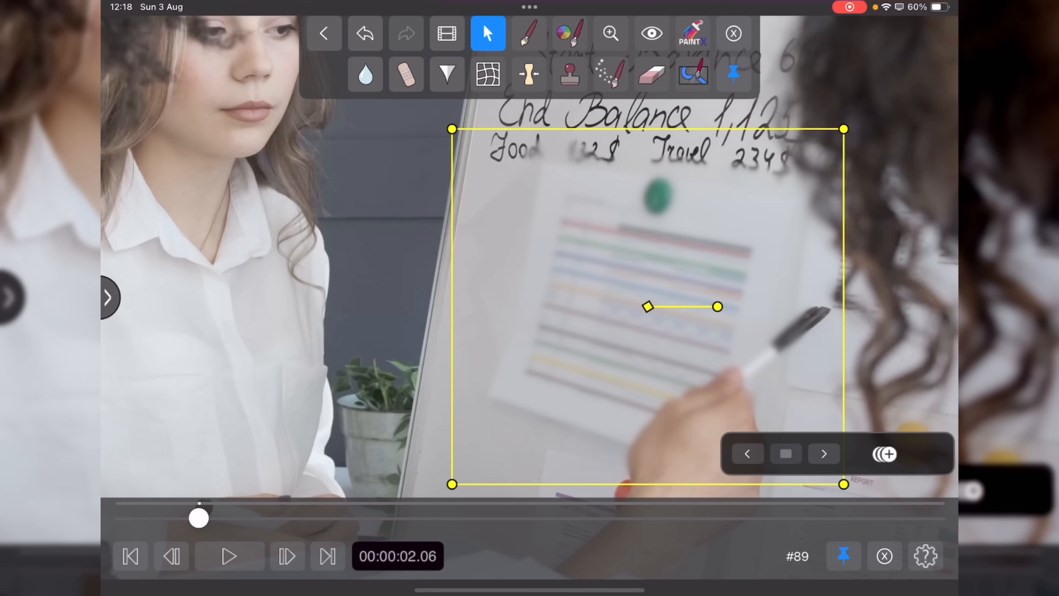
click(786, 454)
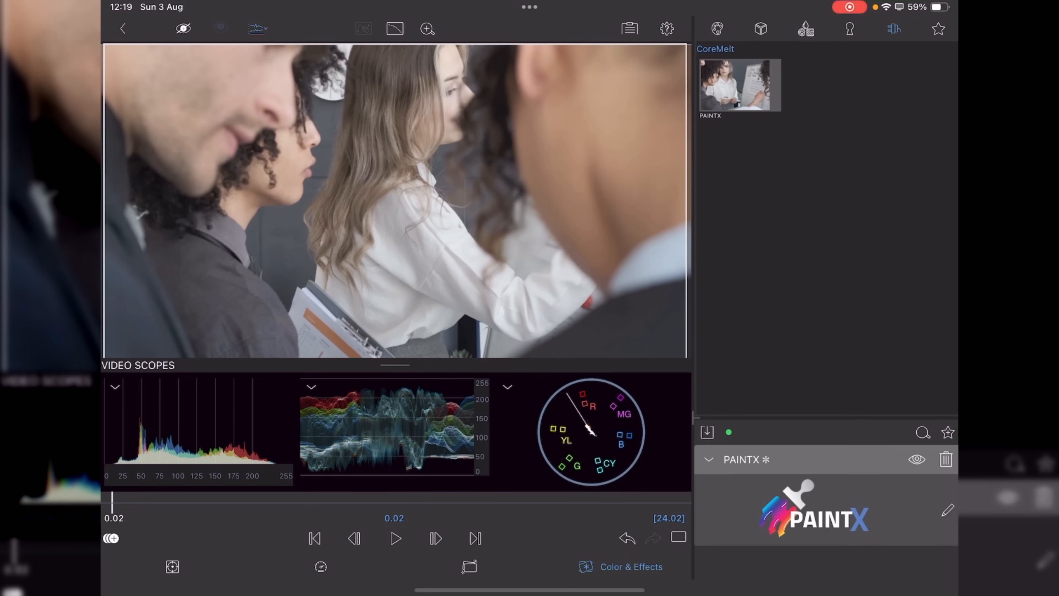
click(917, 460)
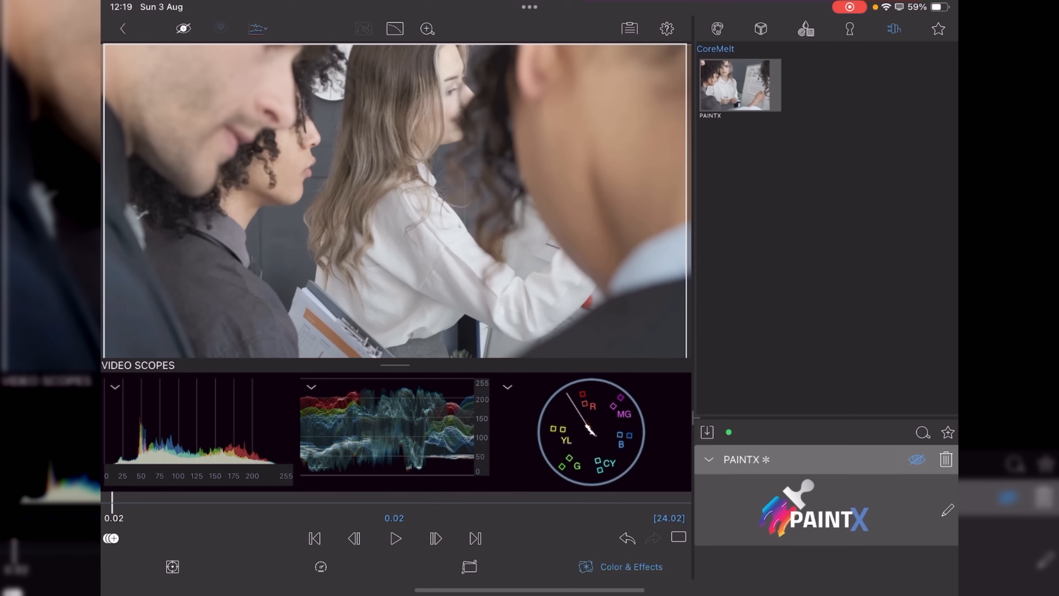
click(395, 538)
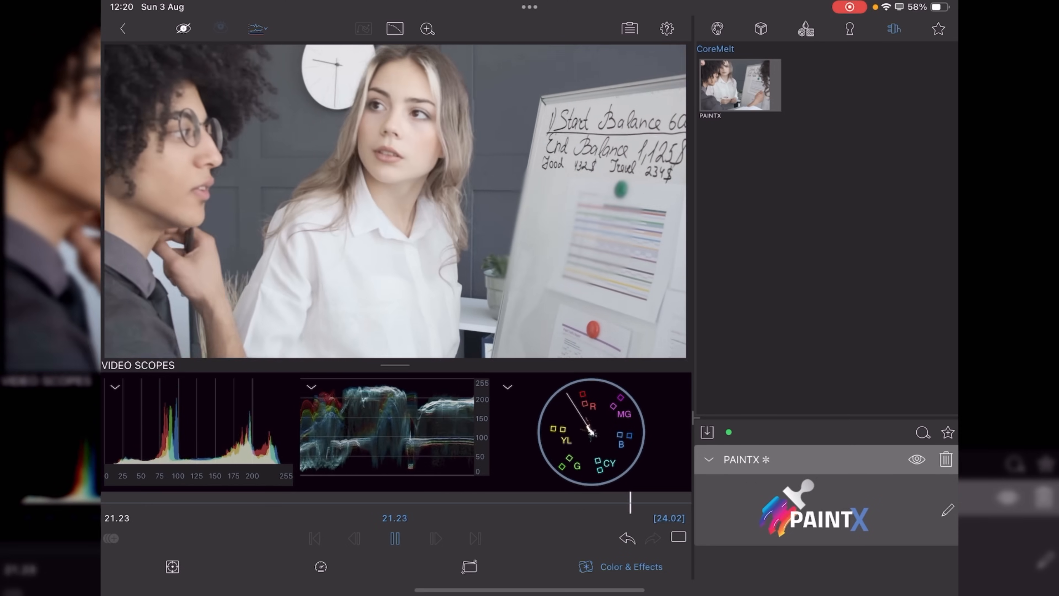
click(394, 538)
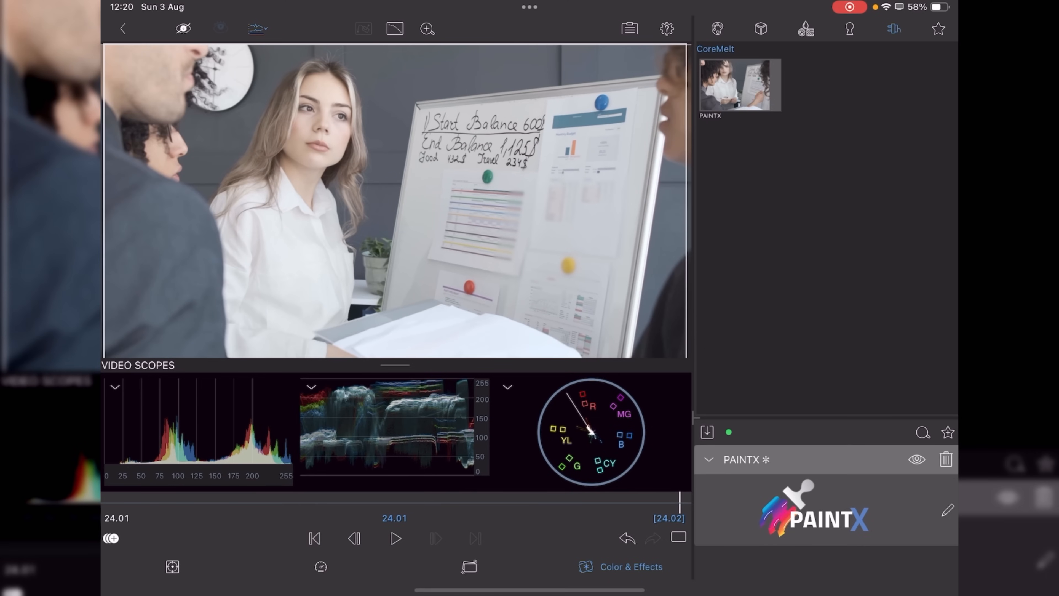